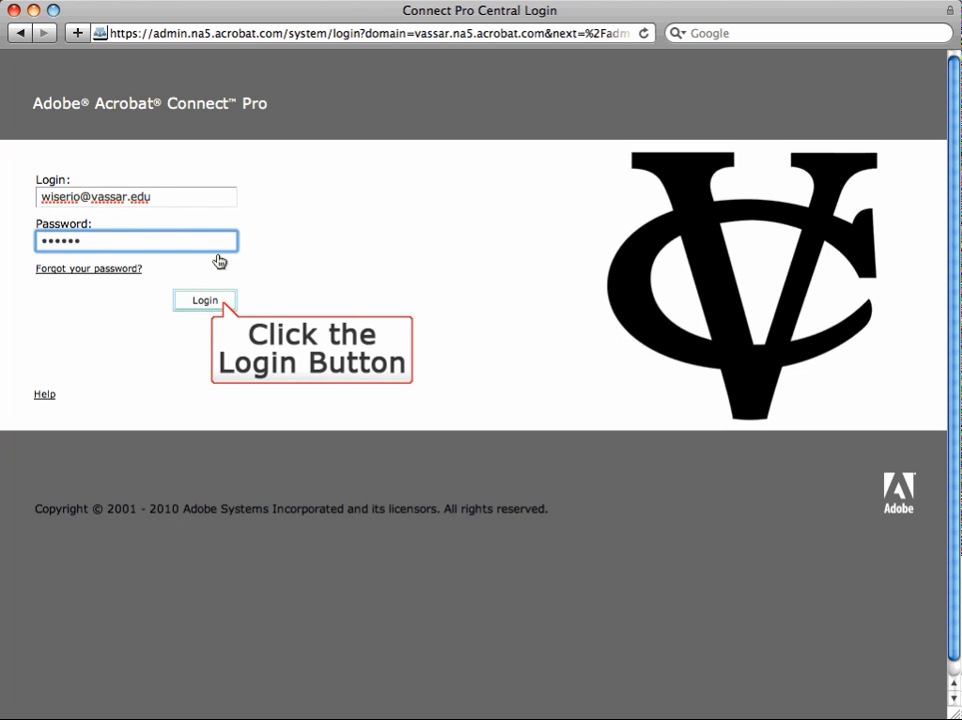
Log in to the Connect Pro admin site with the entered credentials.
{"action": "left_click", "coordinate": [204, 300]}
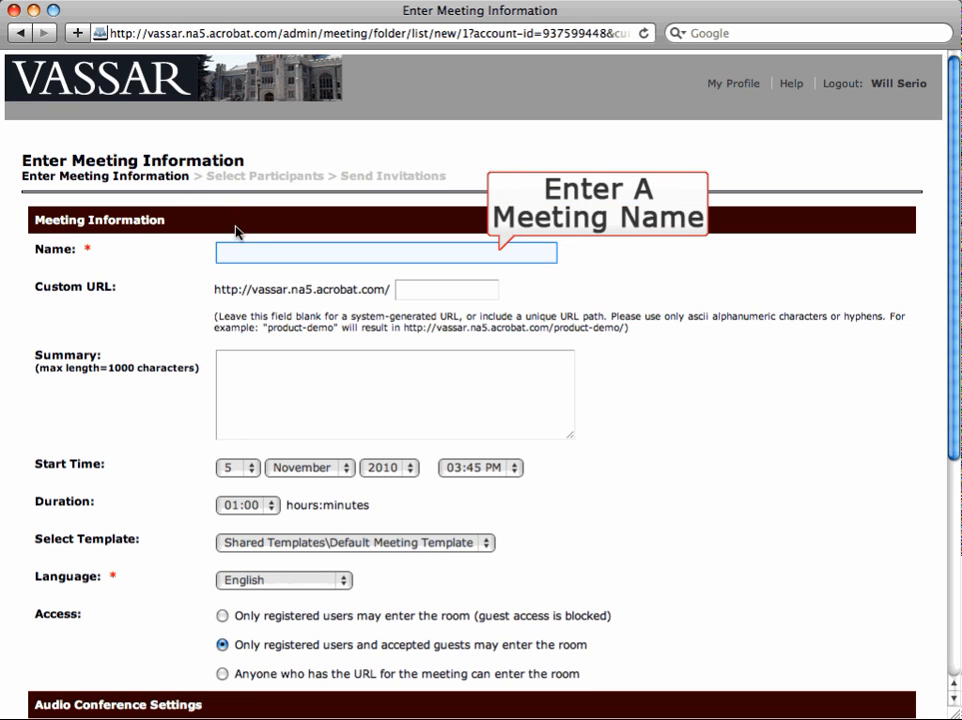
Enter 'Meeting' as the meeting name and 'meeting123' as its custom URL.
{"action": "type", "text": "Meeti"}
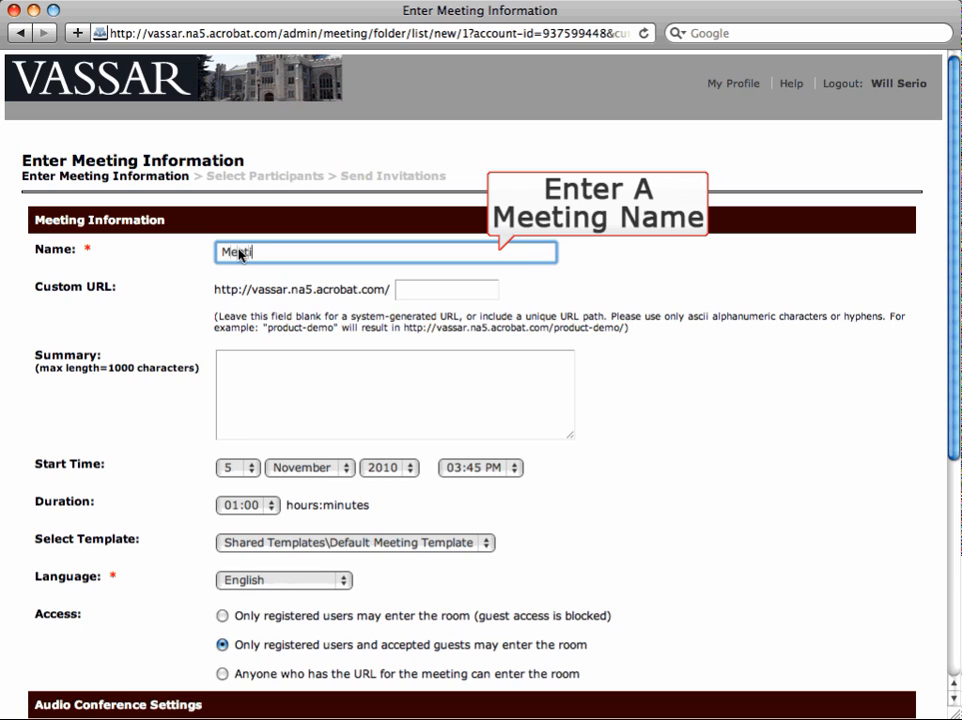
{"action": "type", "text": "ing"}
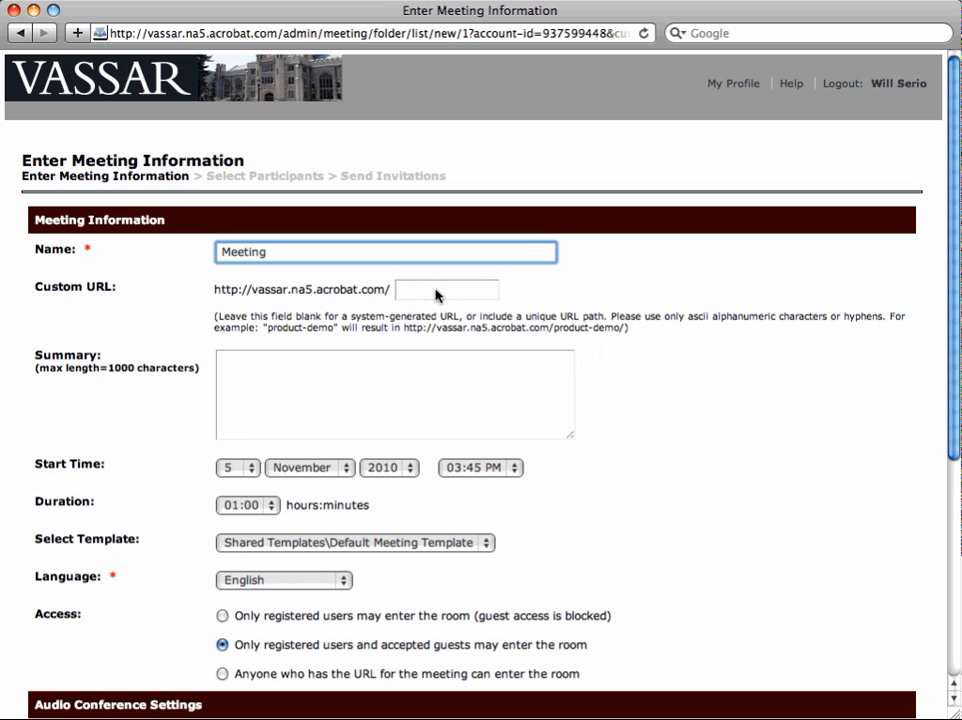
{"action": "type", "text": "meeting12"}
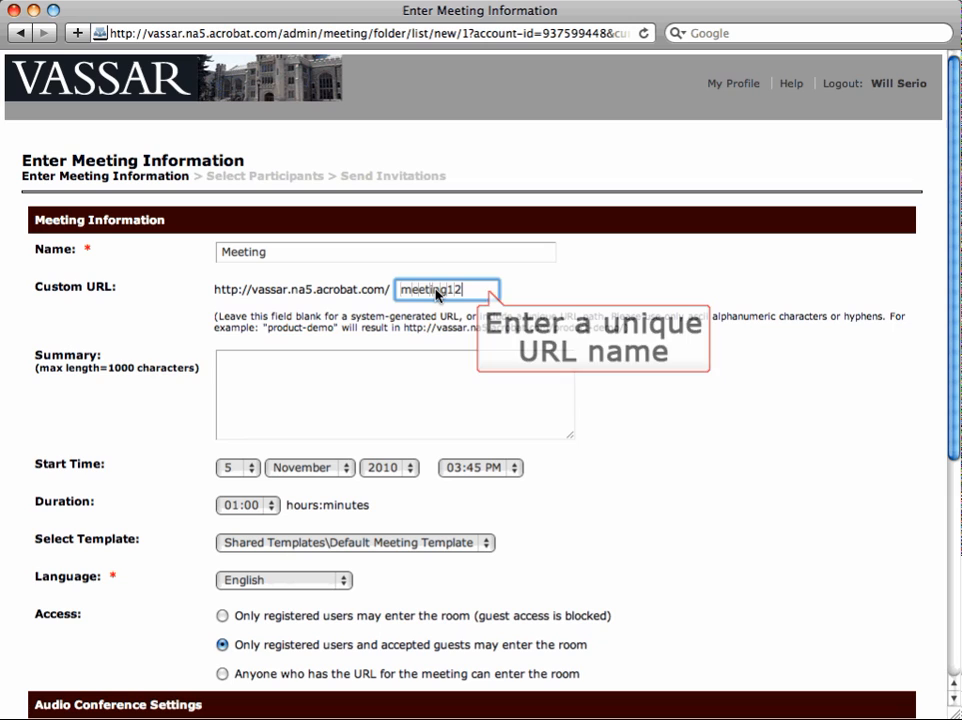
{"action": "type", "text": "3"}
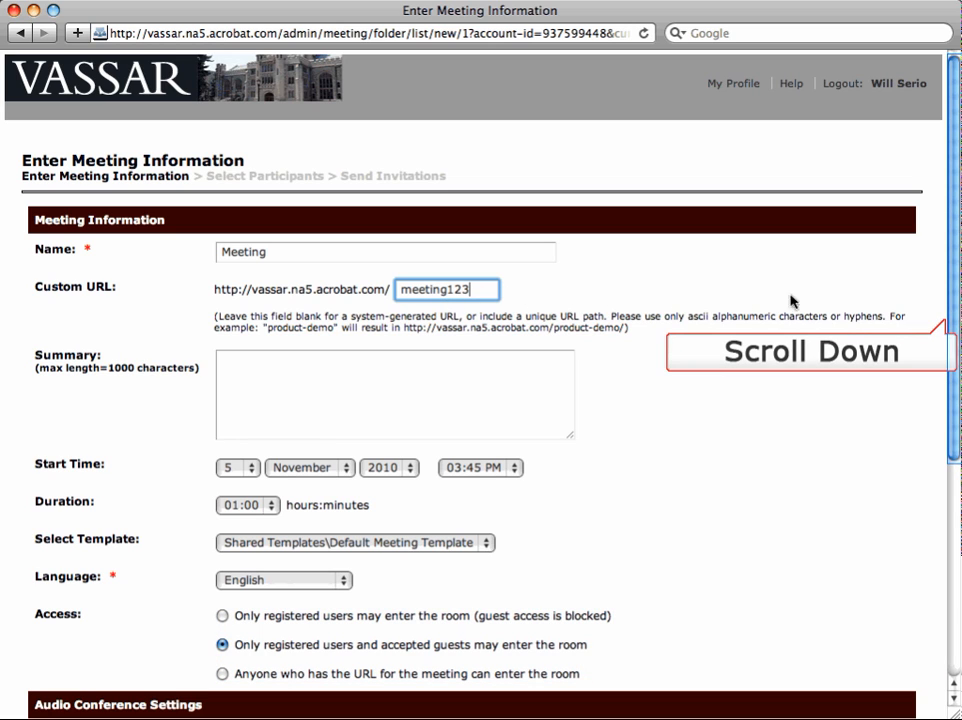
Accept the remaining meeting settings and continue to participant selection.
{"action": "scroll", "scroll_direction": "down", "scroll_amount": 3}
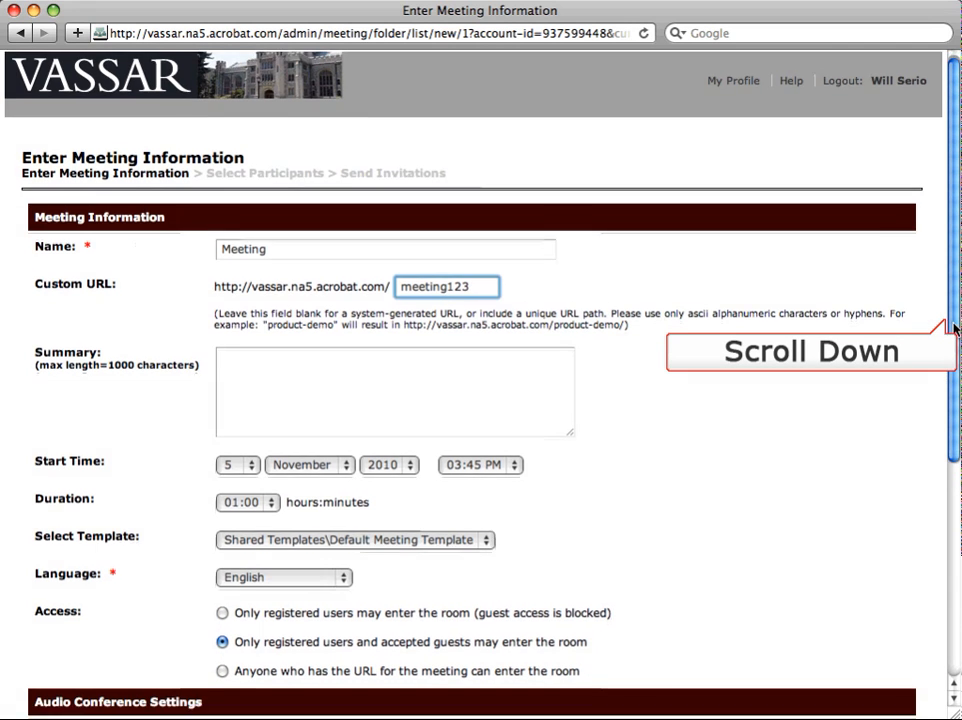
{"action": "scroll", "scroll_direction": "down", "scroll_amount": 3}
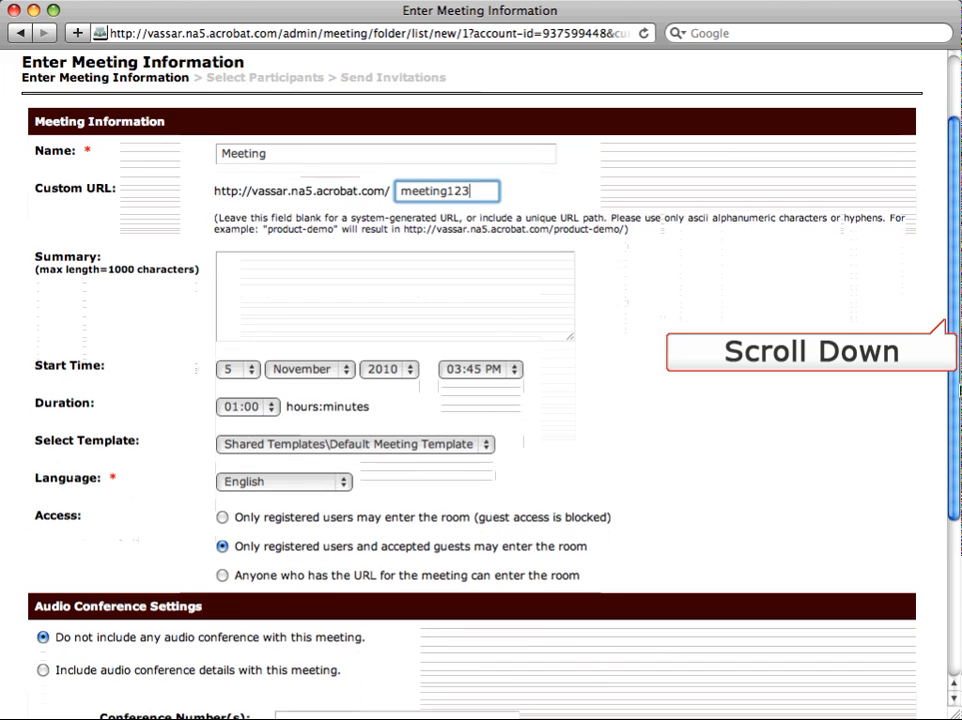
{"action": "scroll", "scroll_direction": "down", "scroll_amount": 3}
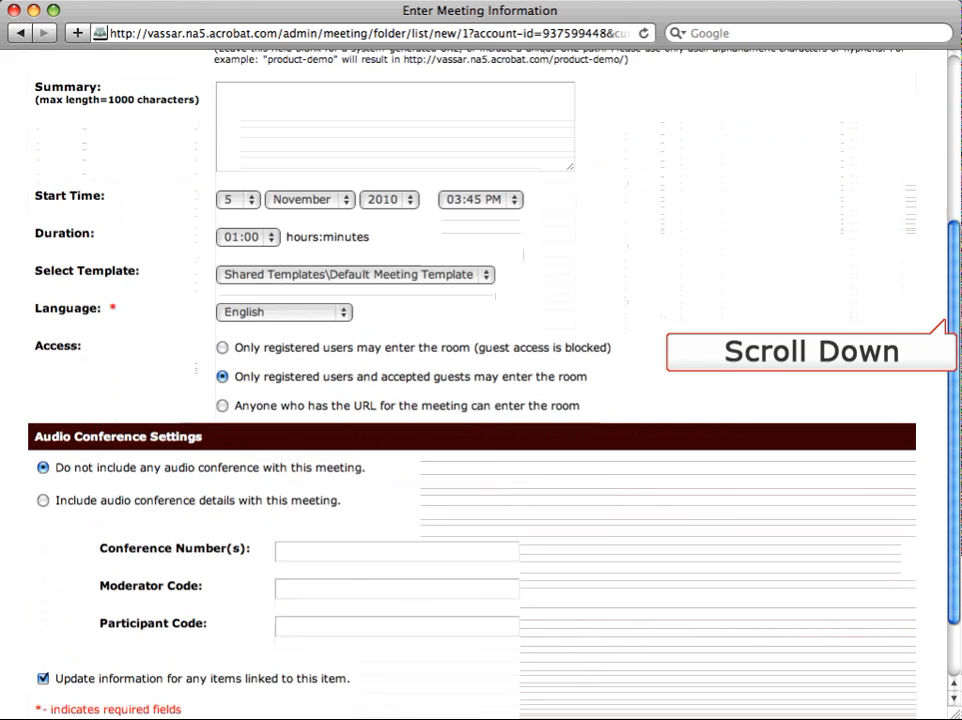
{"action": "scroll", "scroll_direction": "down", "scroll_amount": 3}
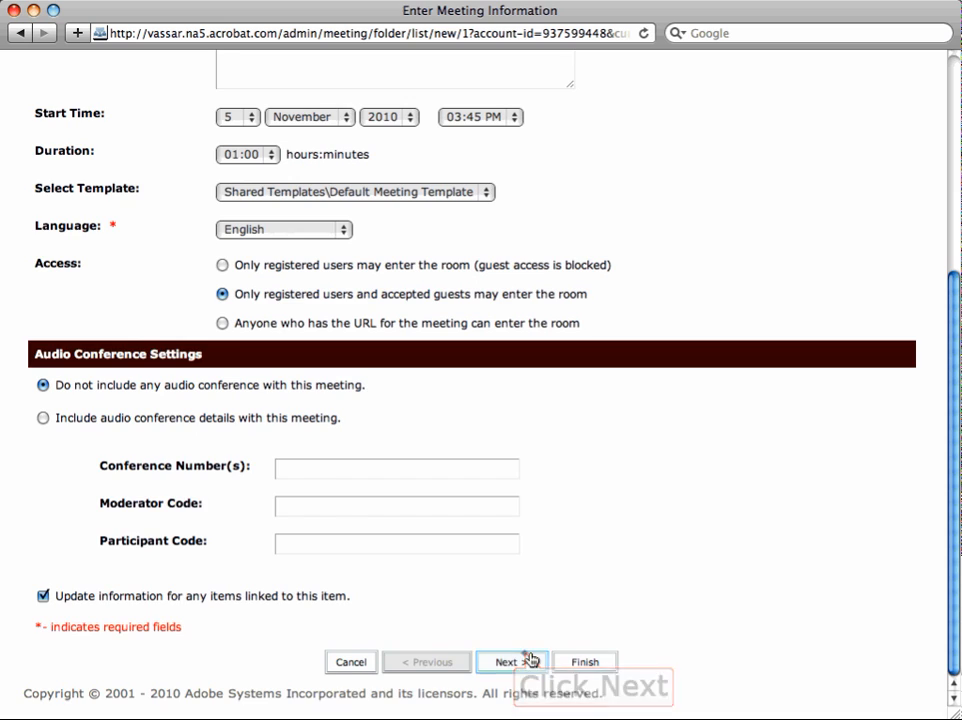
{"action": "left_click", "coordinate": [510, 660]}
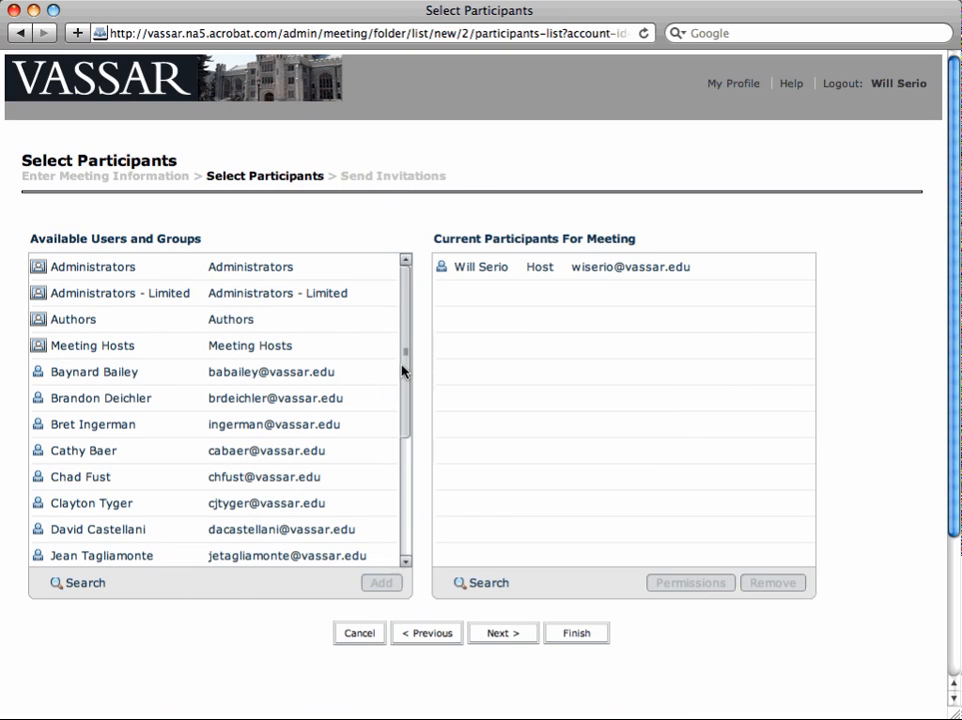
Leave the host as the only participant and continue to invitations.
{"action": "scroll", "scroll_direction": "down", "scroll_amount": 3}
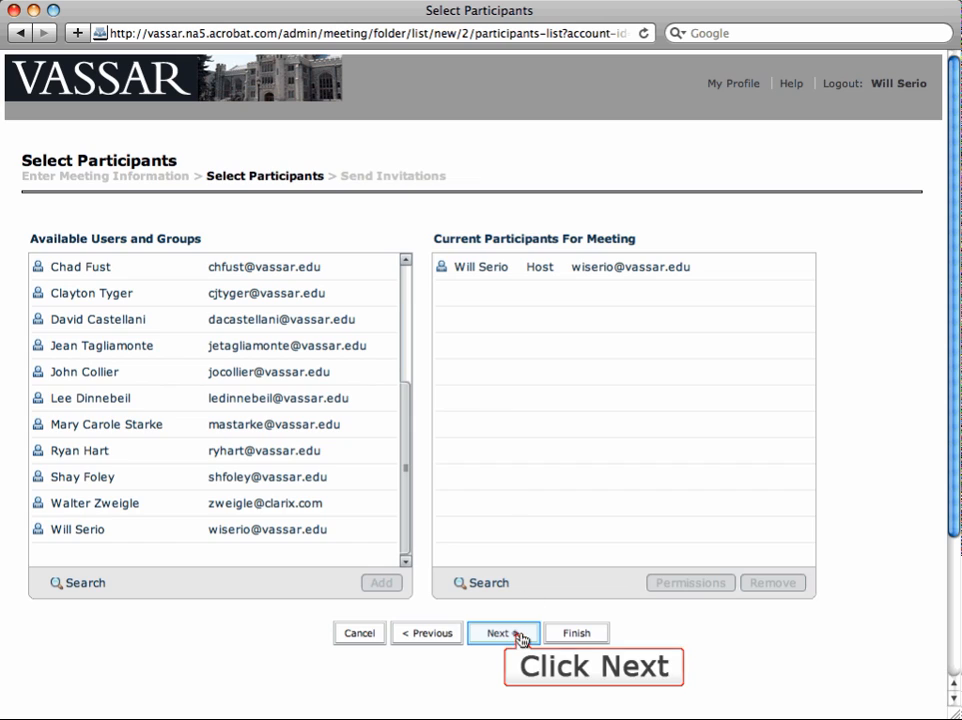
{"action": "left_click", "coordinate": [502, 632]}
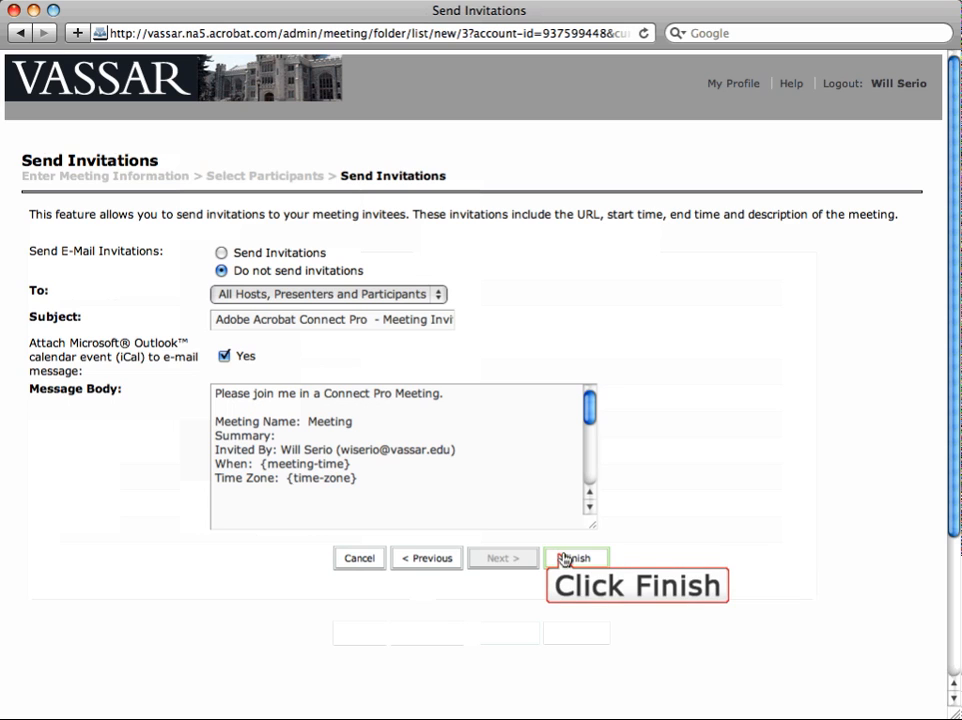
Finish creating the meeting without invitations and enter its meeting room.
{"action": "left_click", "coordinate": [576, 556]}
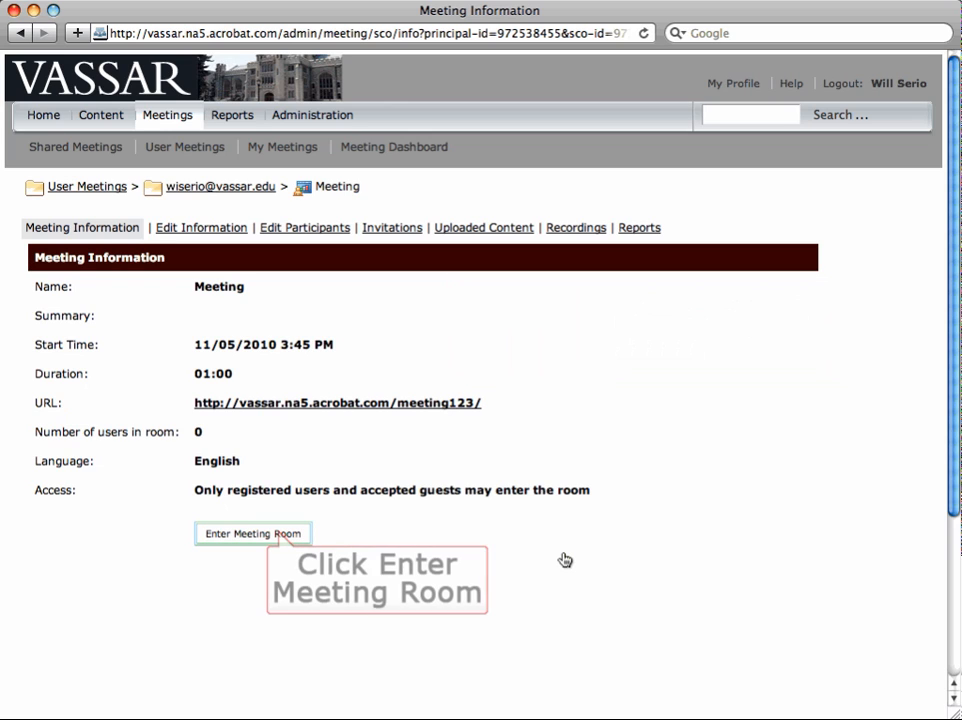
{"action": "mouse_move", "coordinate": [296, 544]}
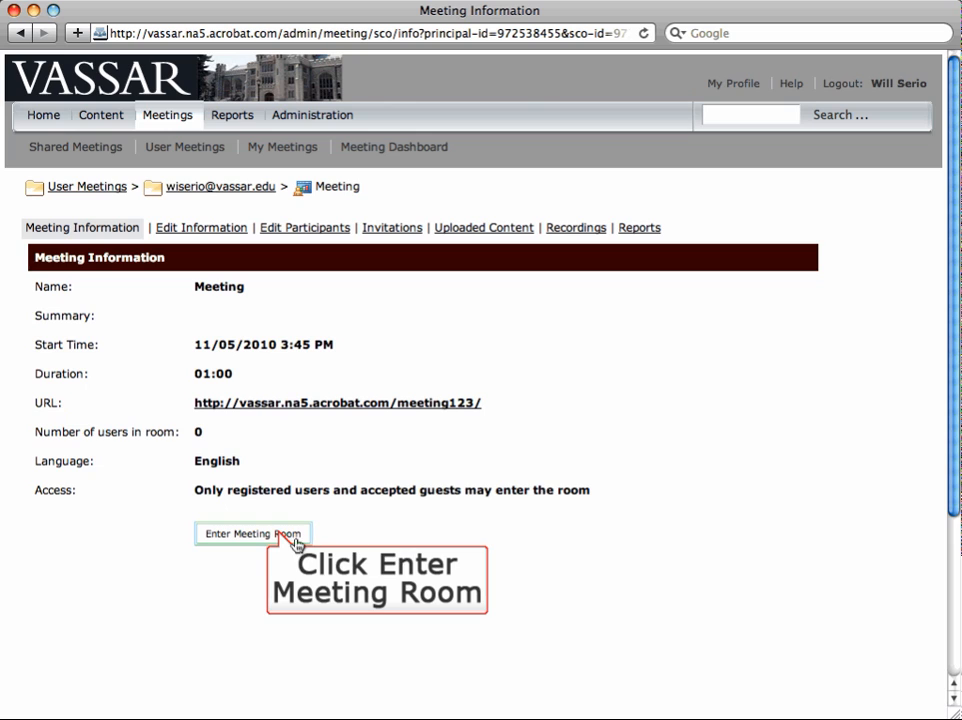
{"action": "left_click", "coordinate": [252, 532]}
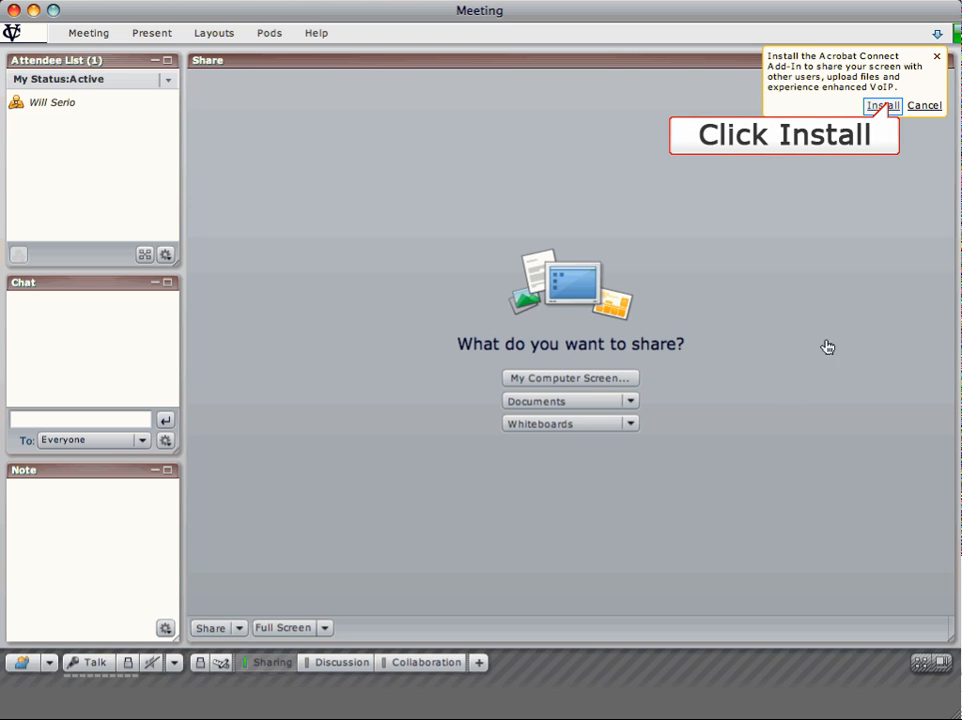
Accept installation of the Acrobat Connect Add-in for the meeting room.
{"action": "left_click", "coordinate": [880, 104]}
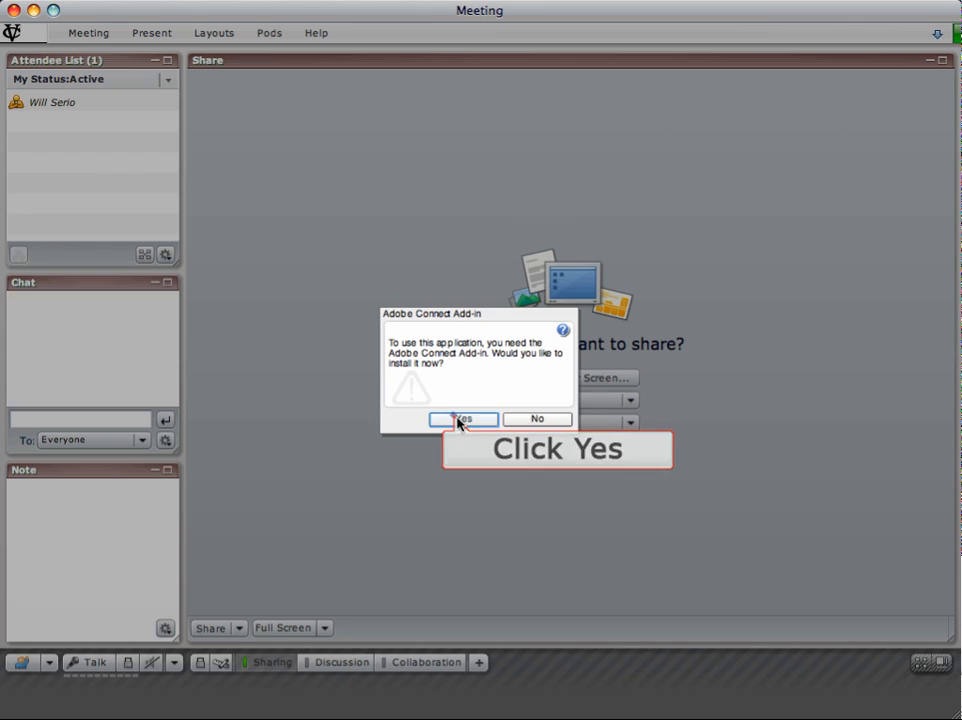
{"action": "left_click", "coordinate": [464, 418]}
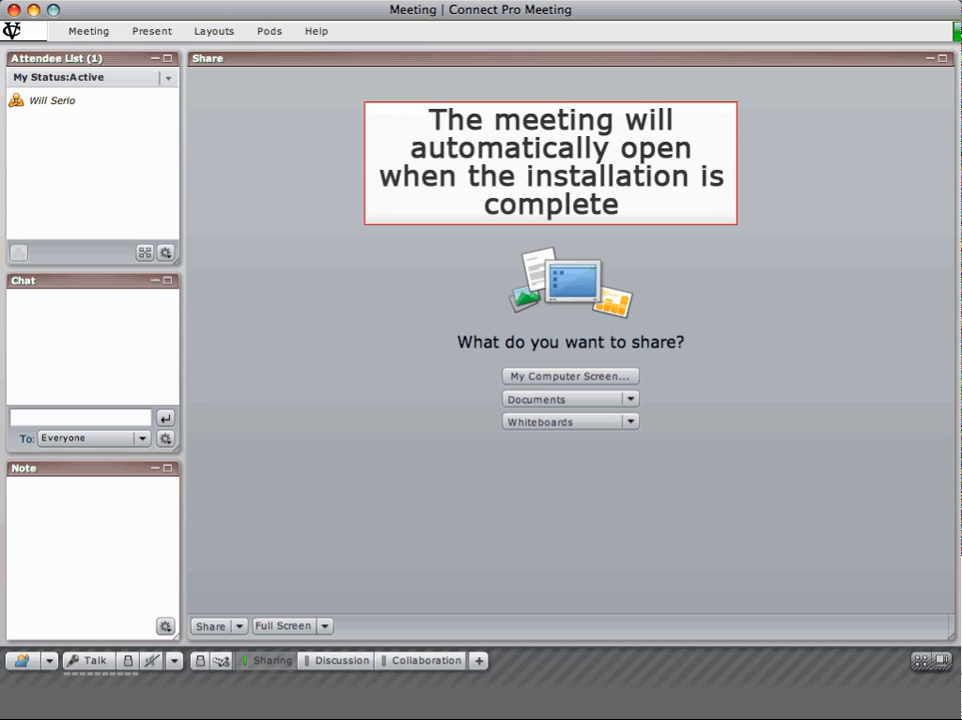